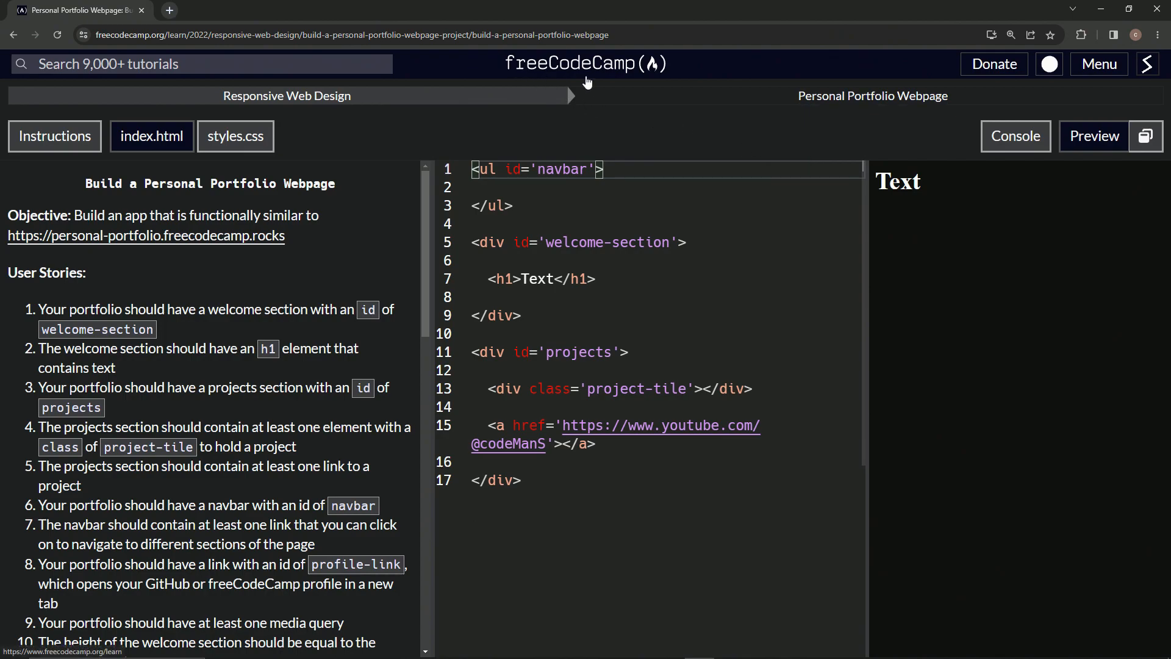
mouse_move(592, 129)
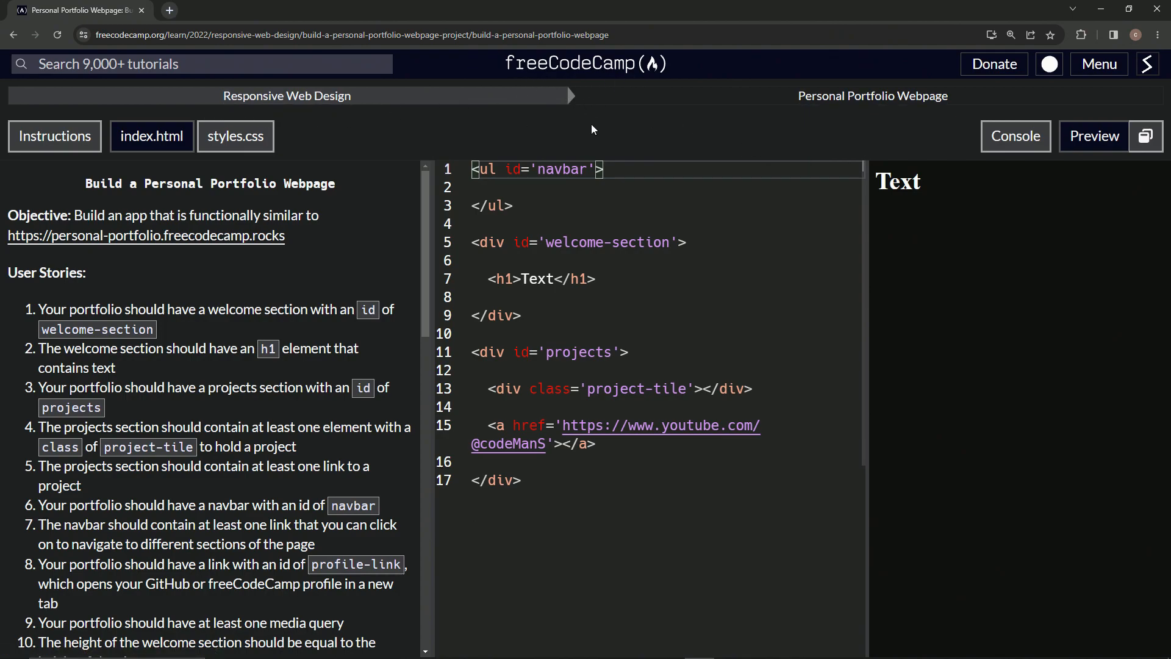
mouse_move(190, 200)
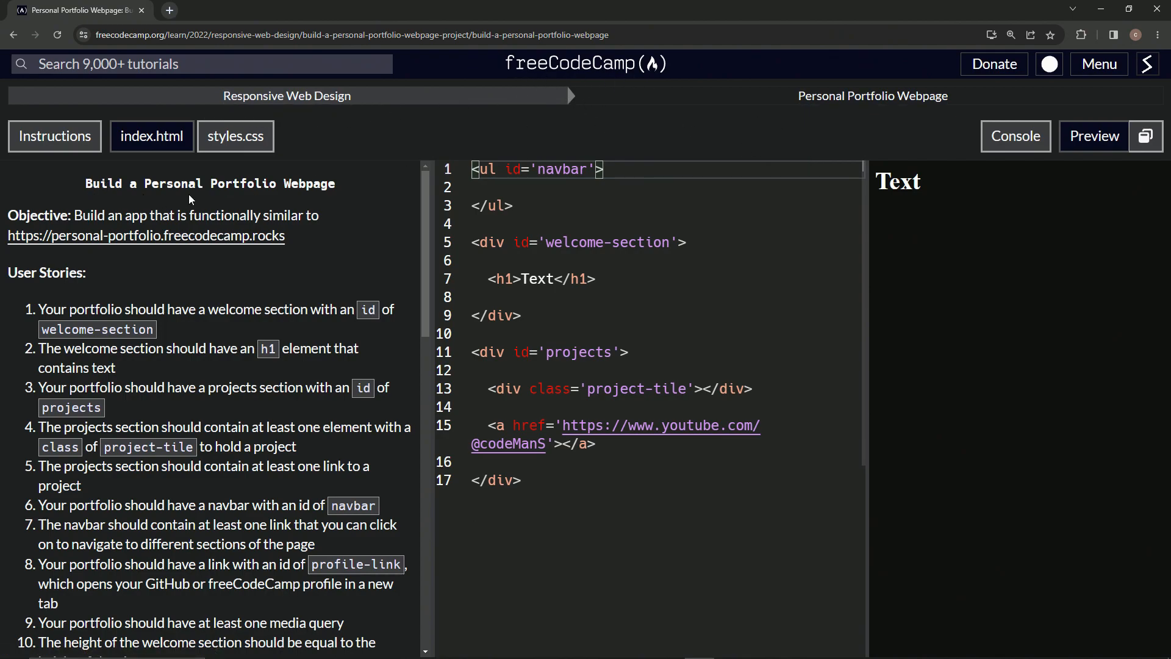
mouse_move(86, 280)
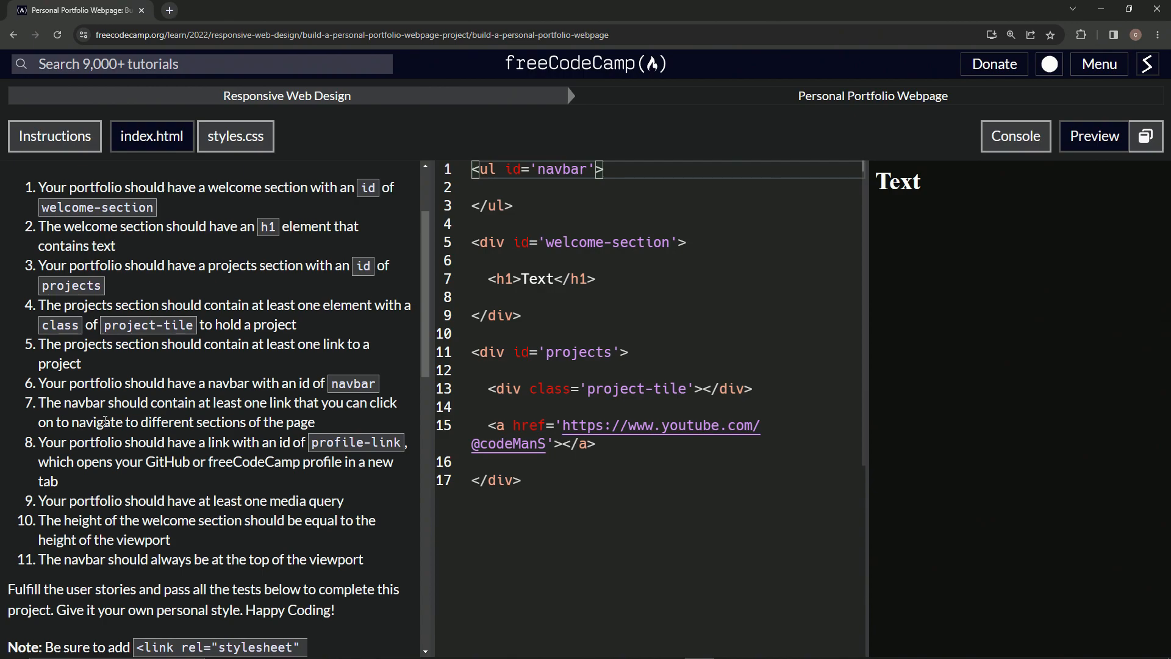
Step: Add a new list item containing an empty anchor inside the navbar list
scroll(up, 3)
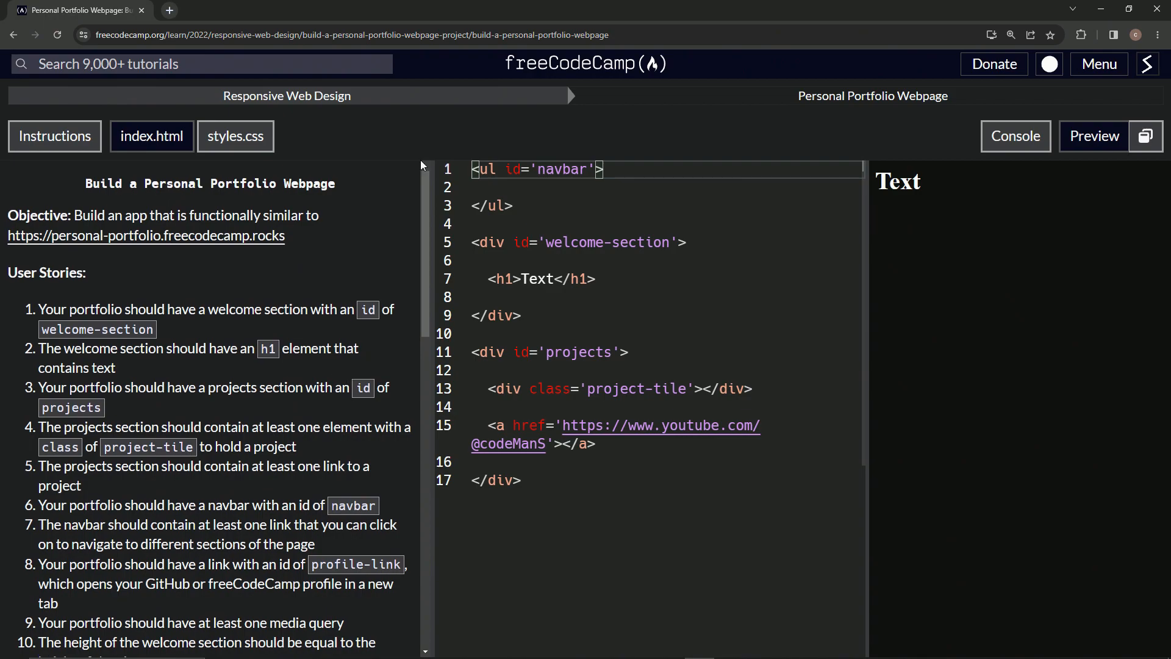
mouse_move(608, 174)
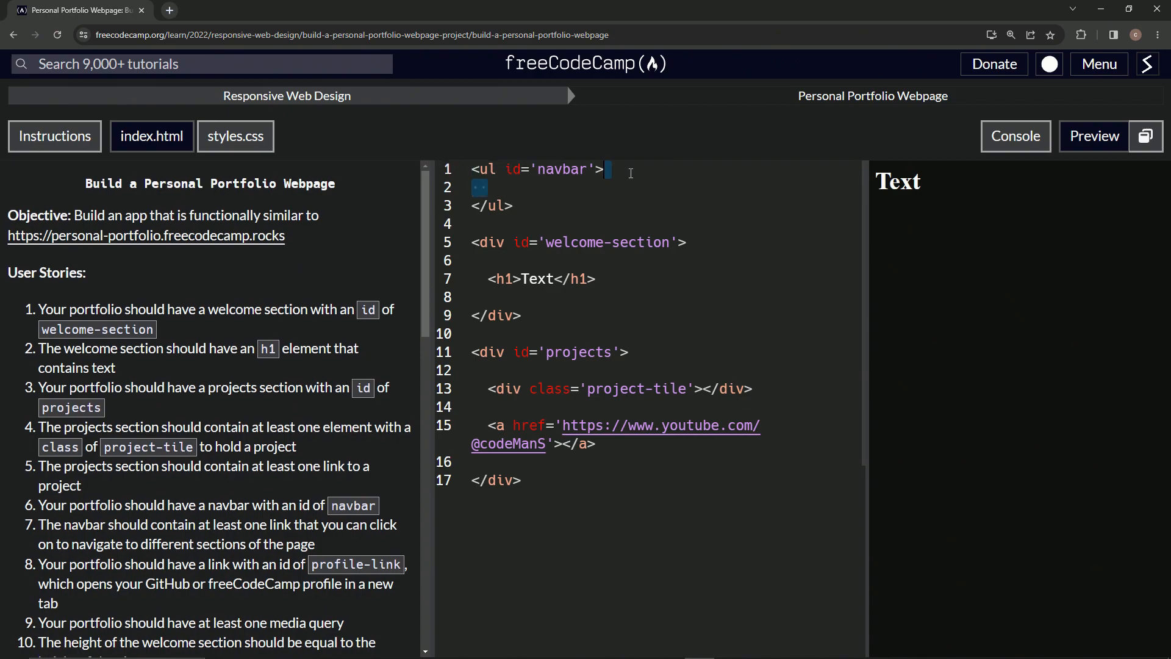
key(Backspace)
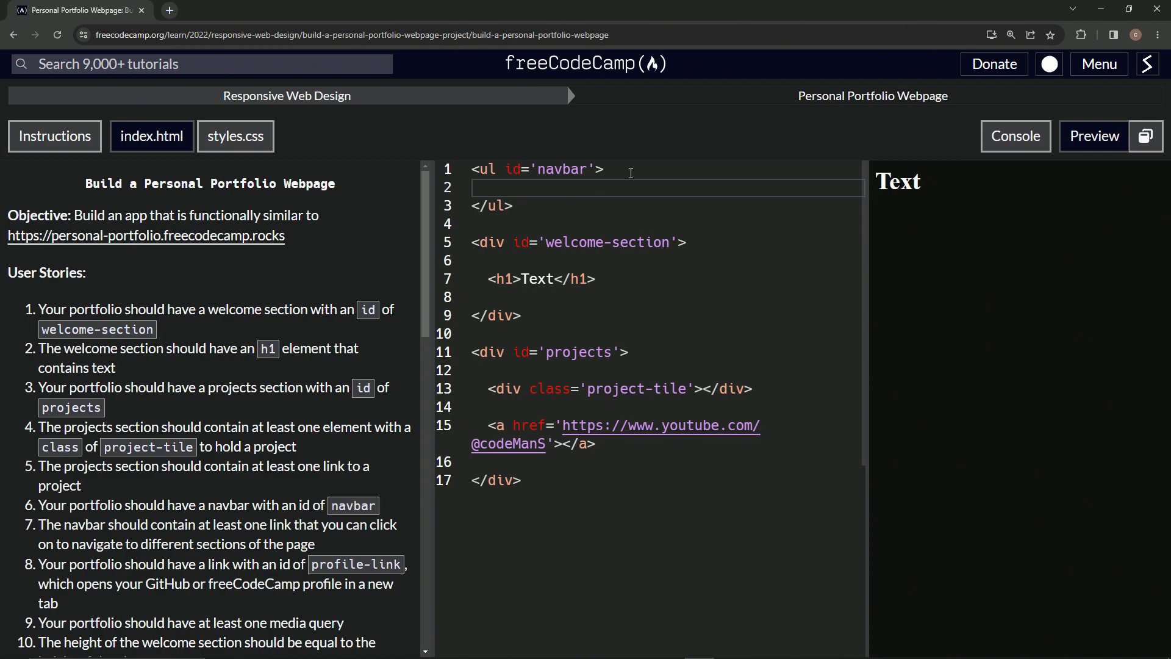
text(<li)
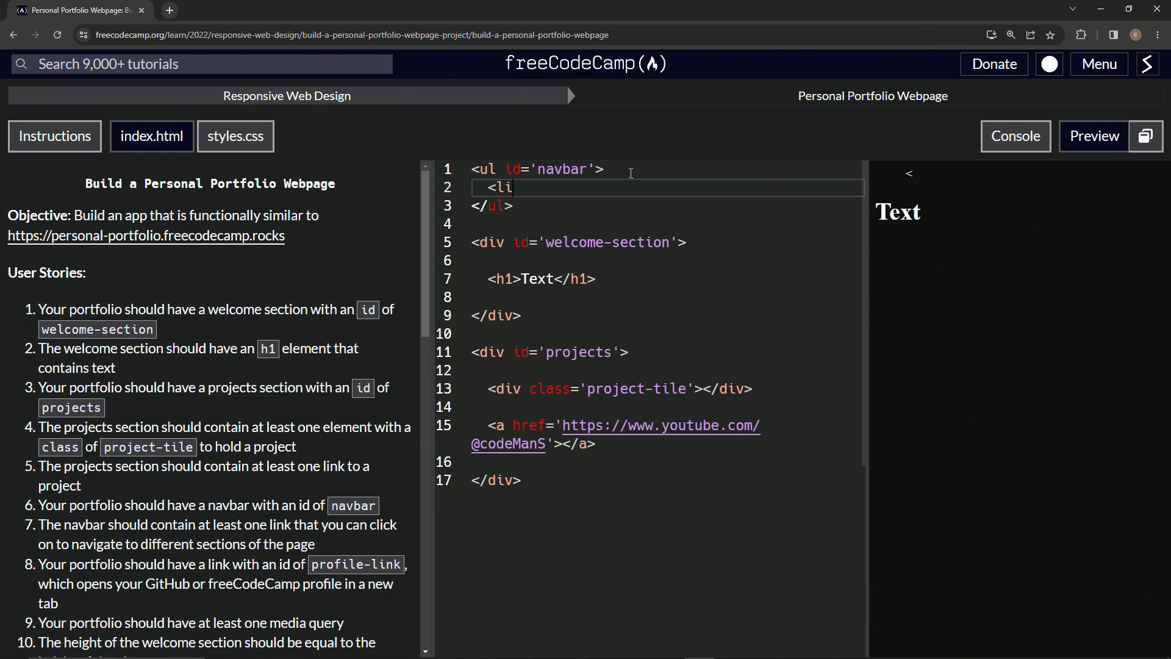
text(></li>)
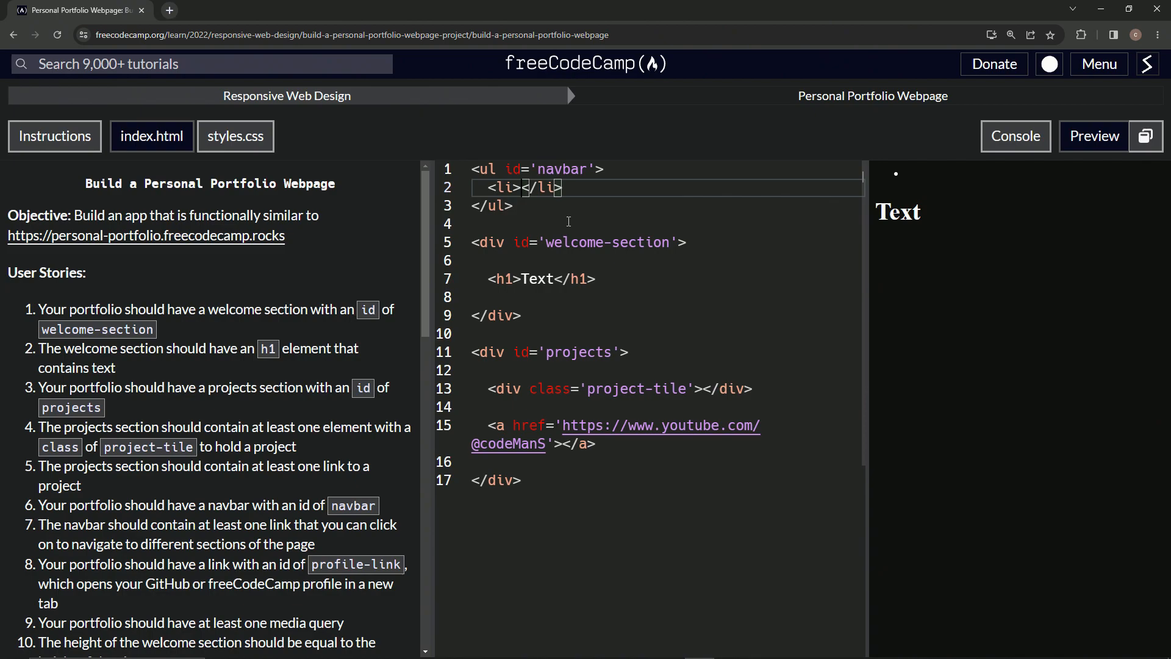
key(enter)
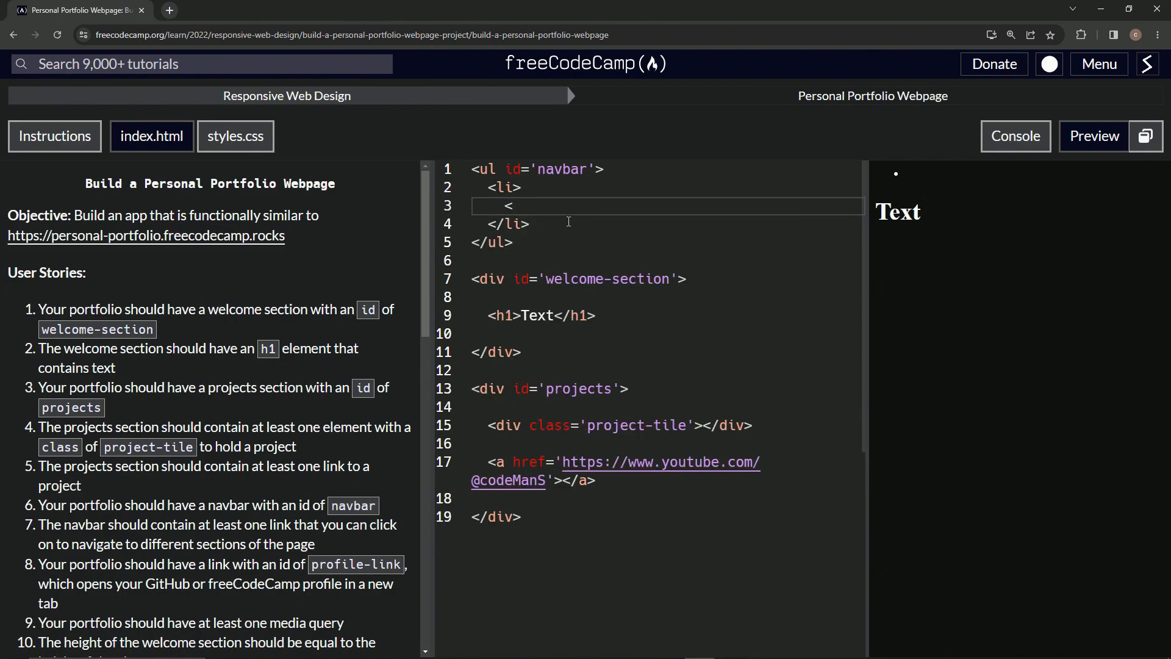
text(a></)
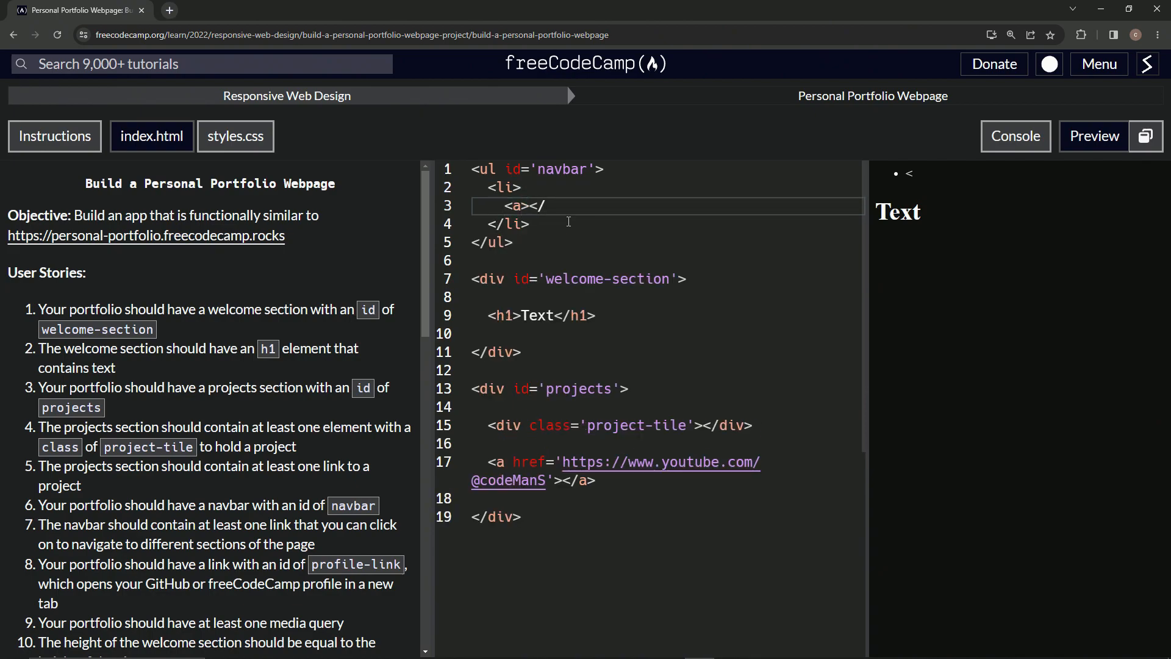
text(a>)
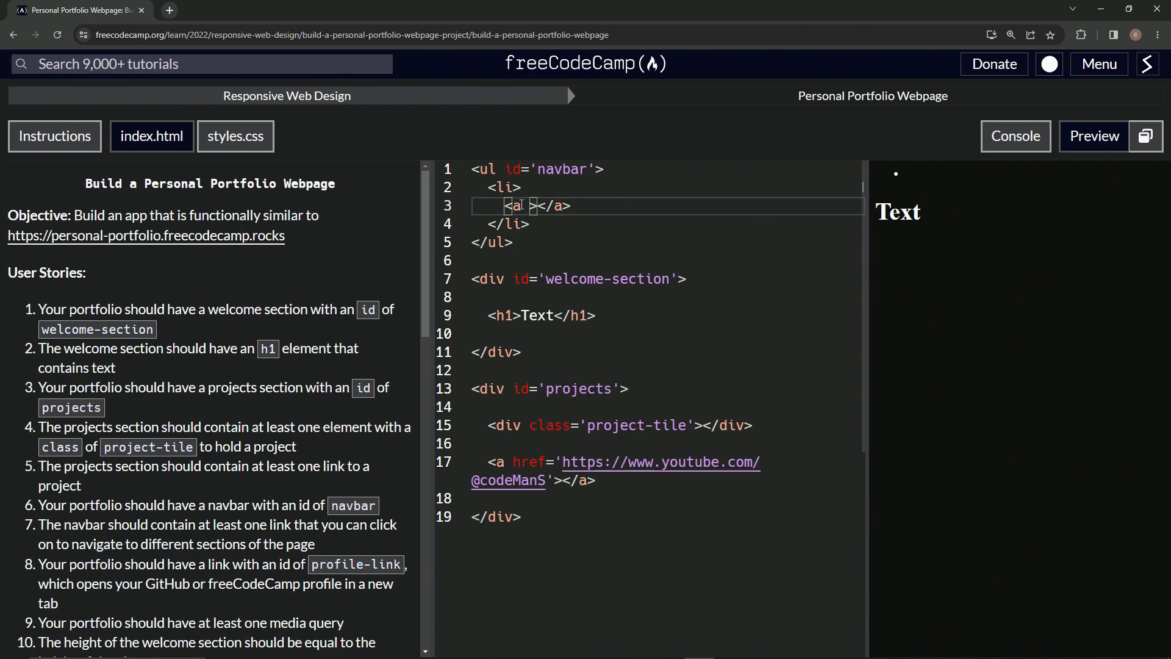
Step: Point the anchor to '#welcome-section' and label it 'Welcome Section'
text(href=)
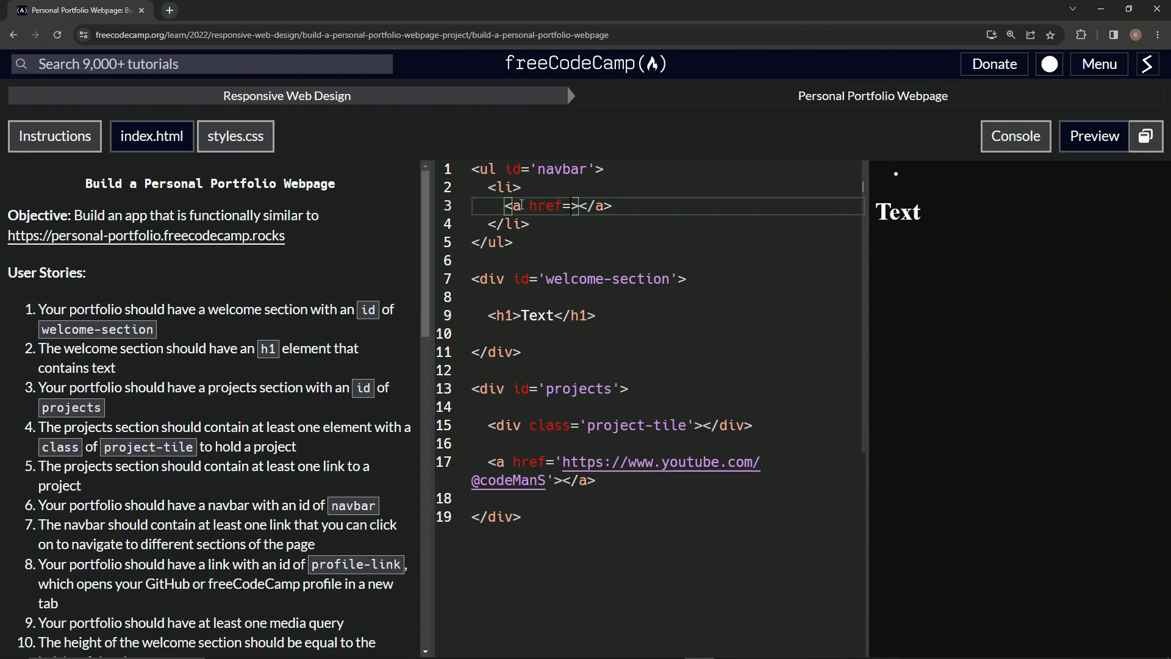
text('')
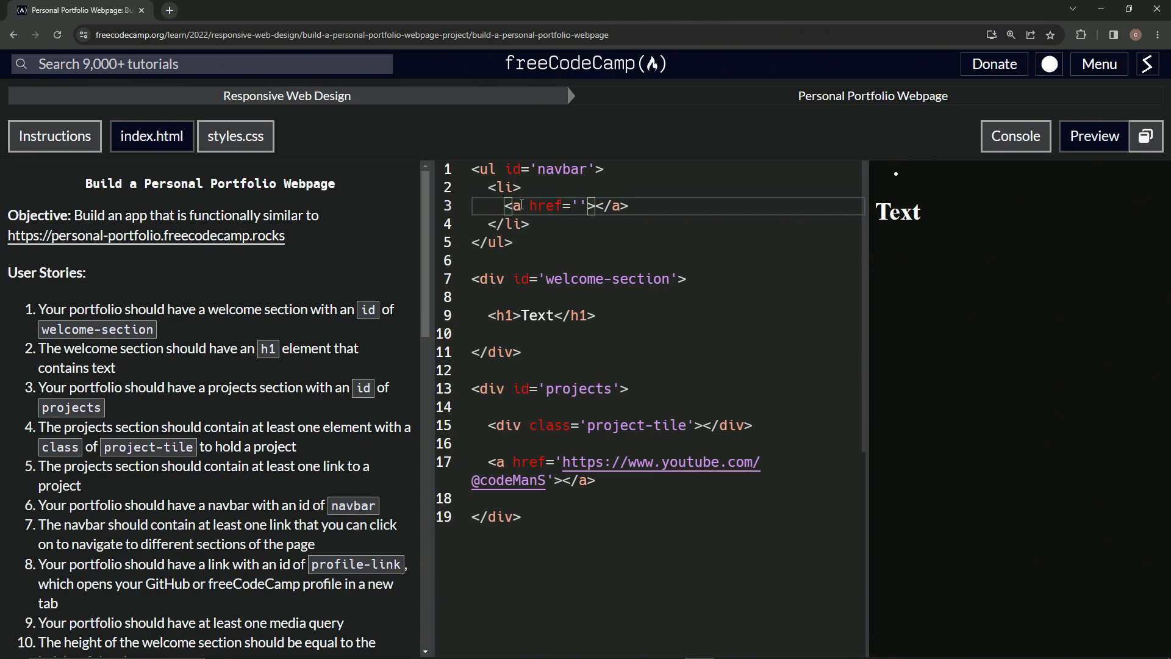
text(#)
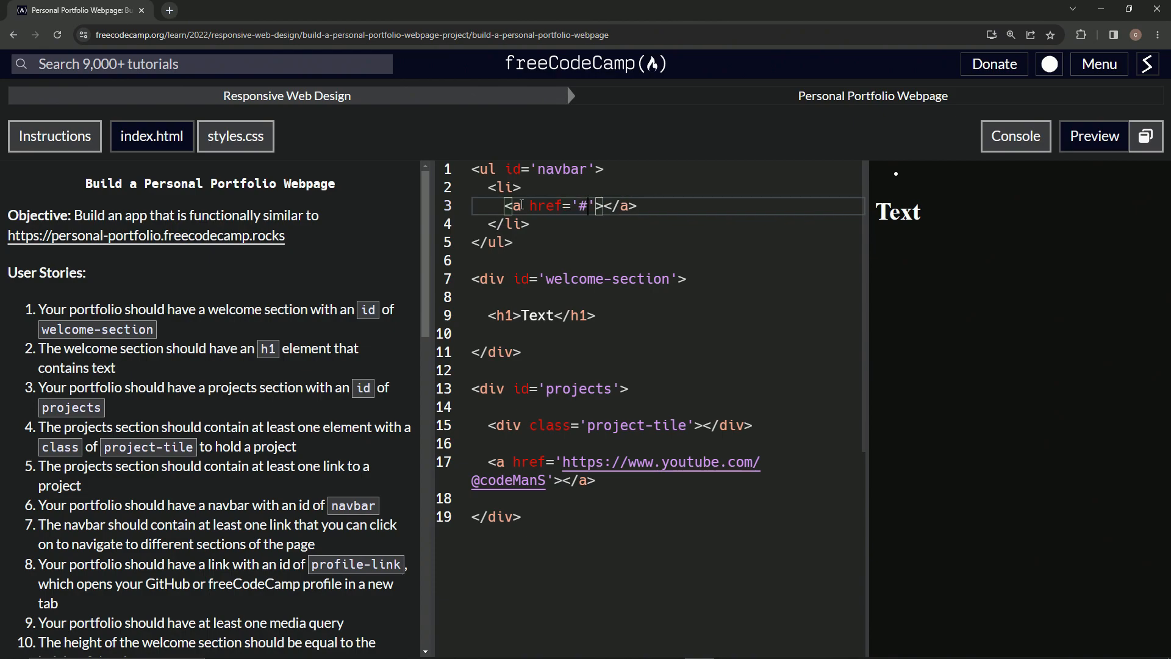
text(welcome-)
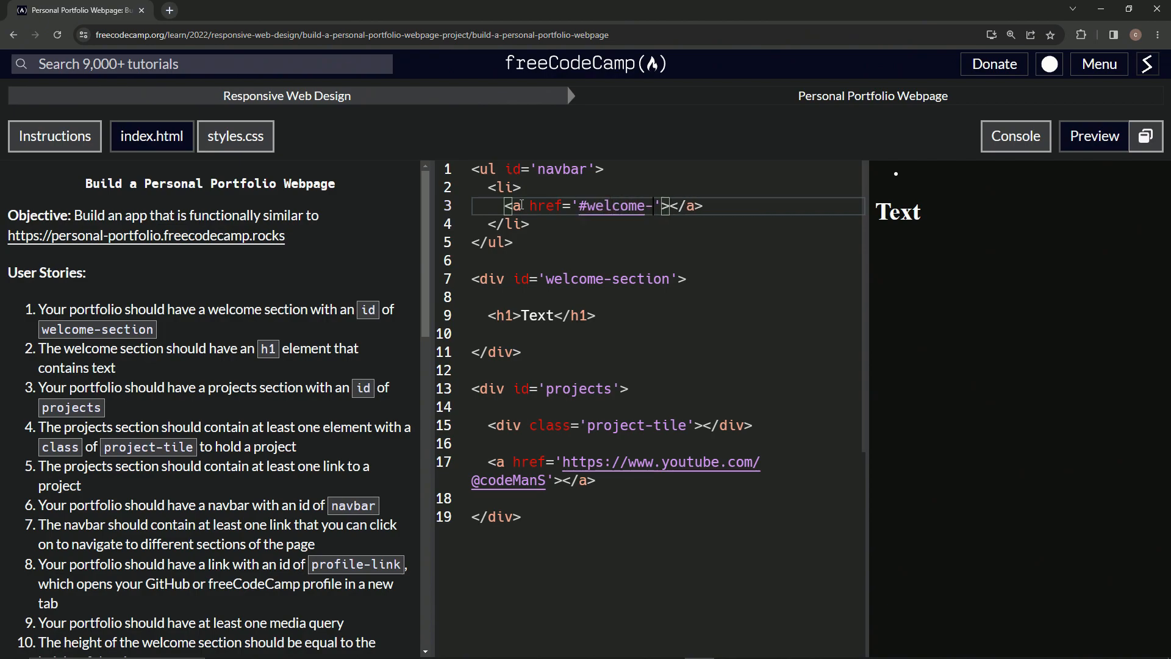
text(section)
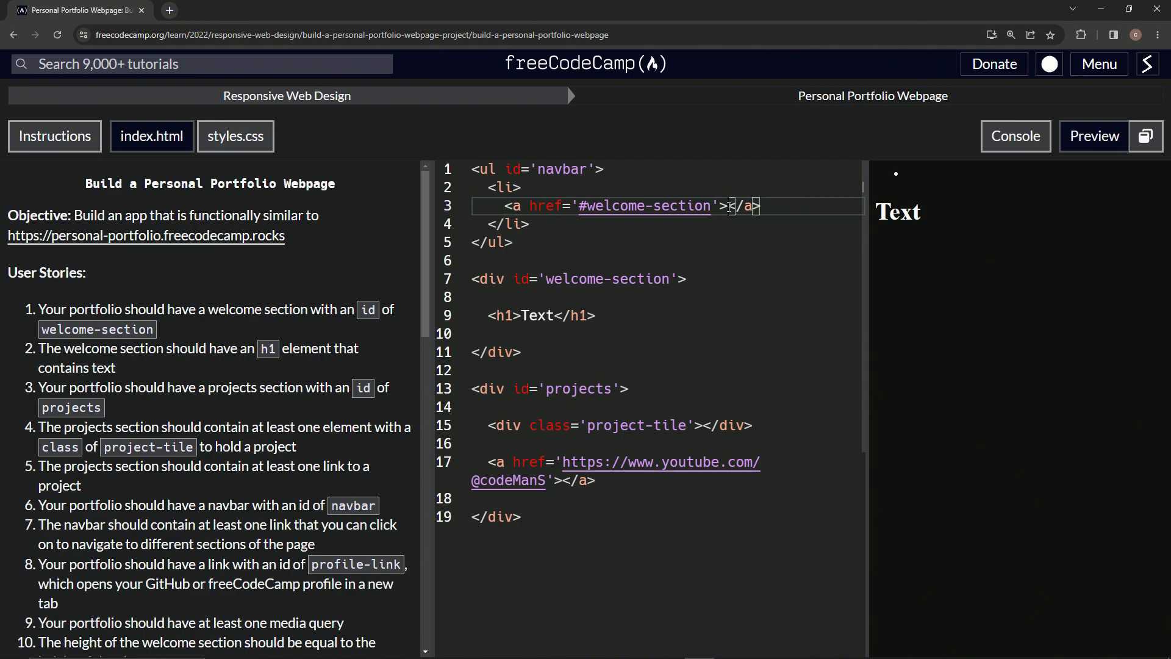
text(Welcome)
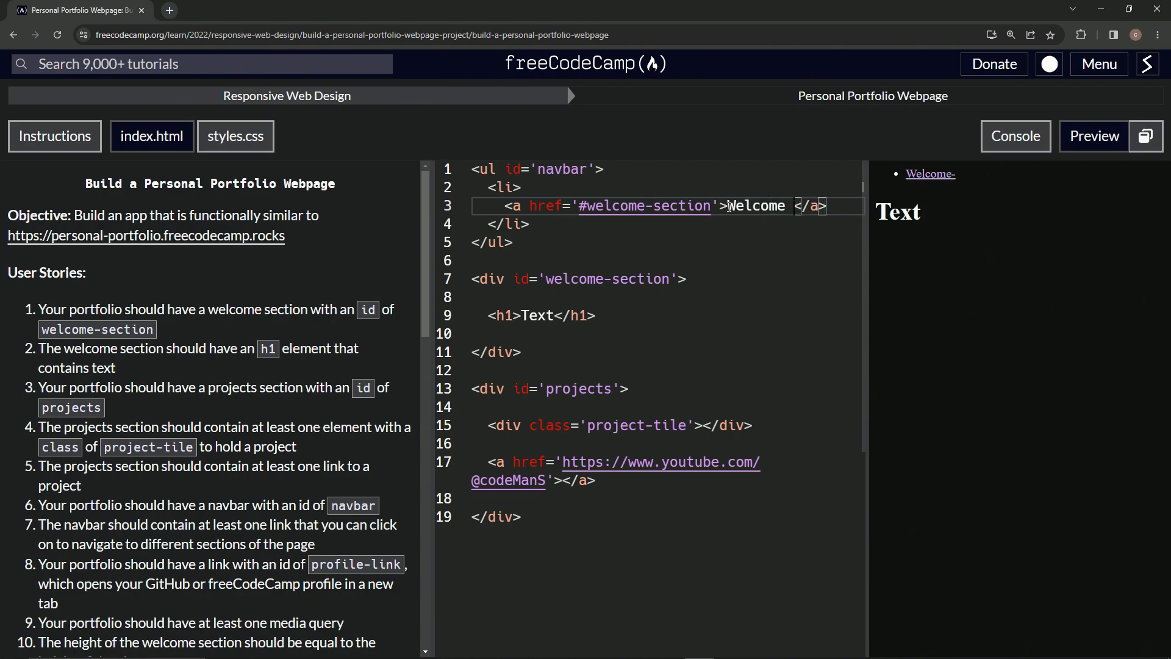
text(S)
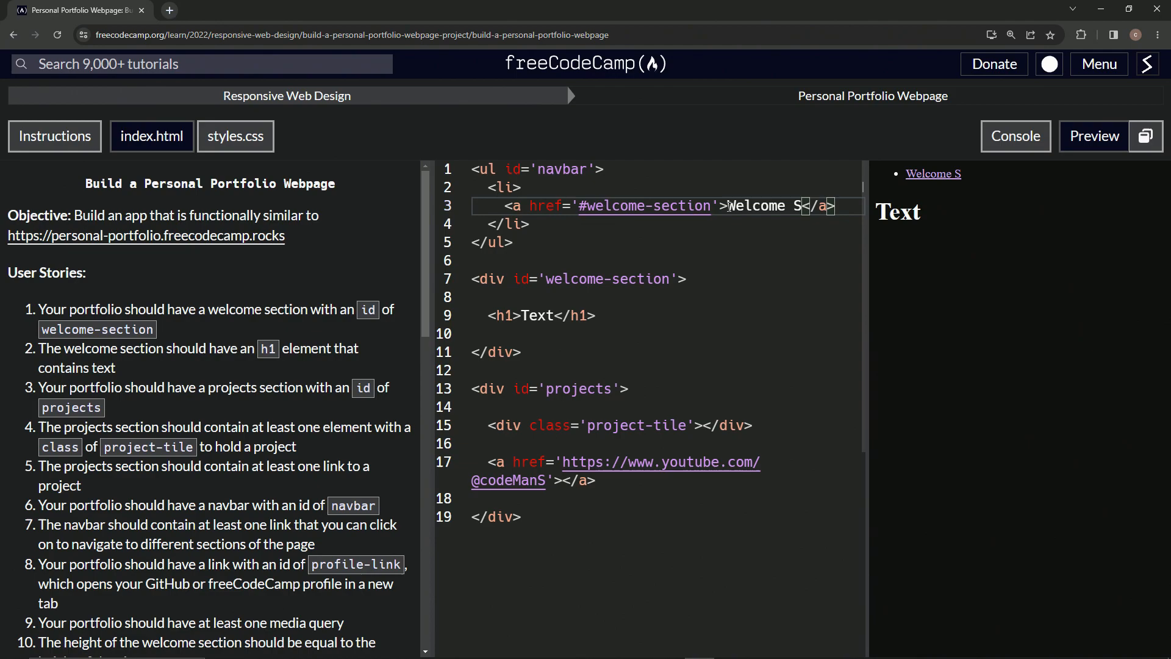
text(ection)
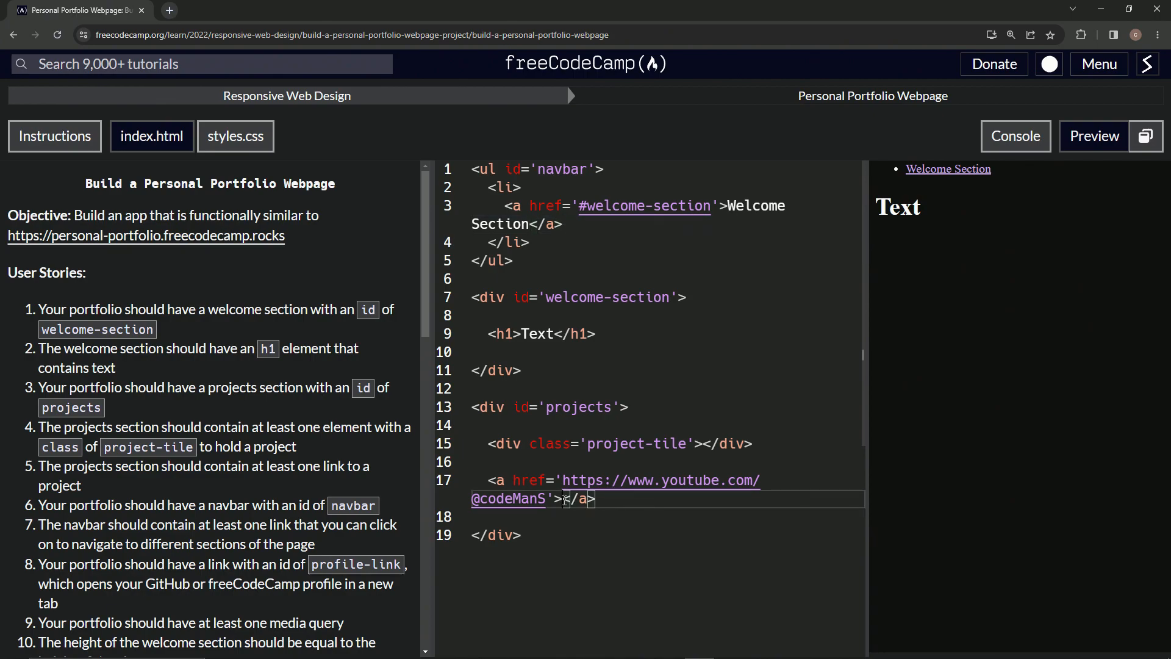
Step: Enter 'codeManS YouTube' as the YouTube anchor's link text
text(C)
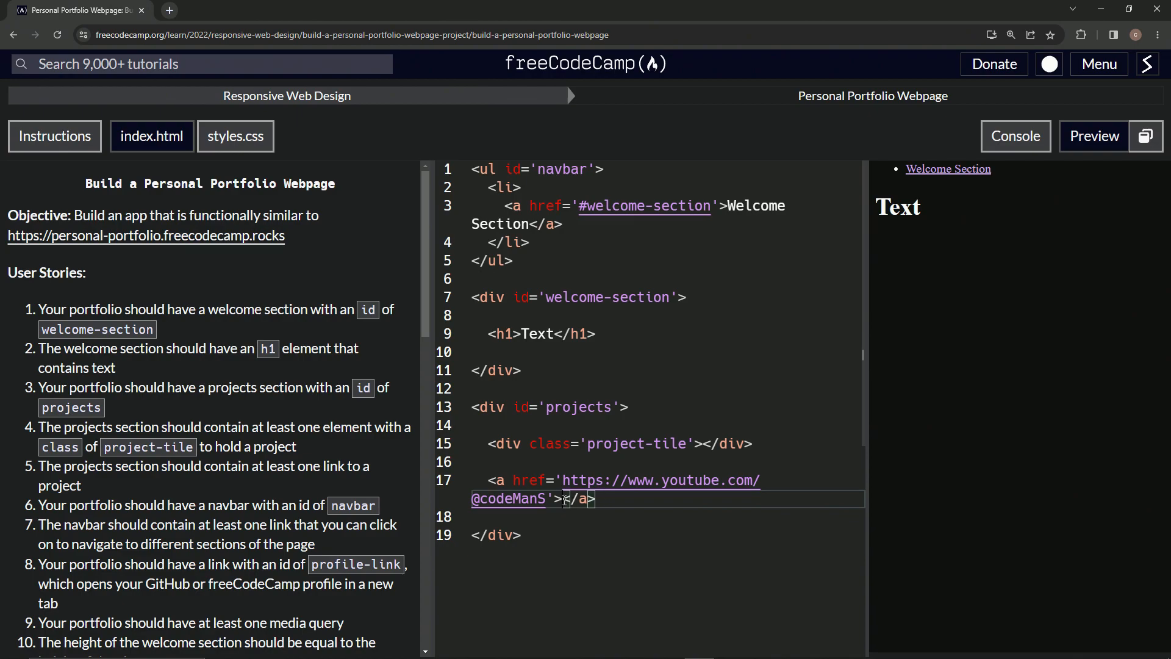
text(codeManS)
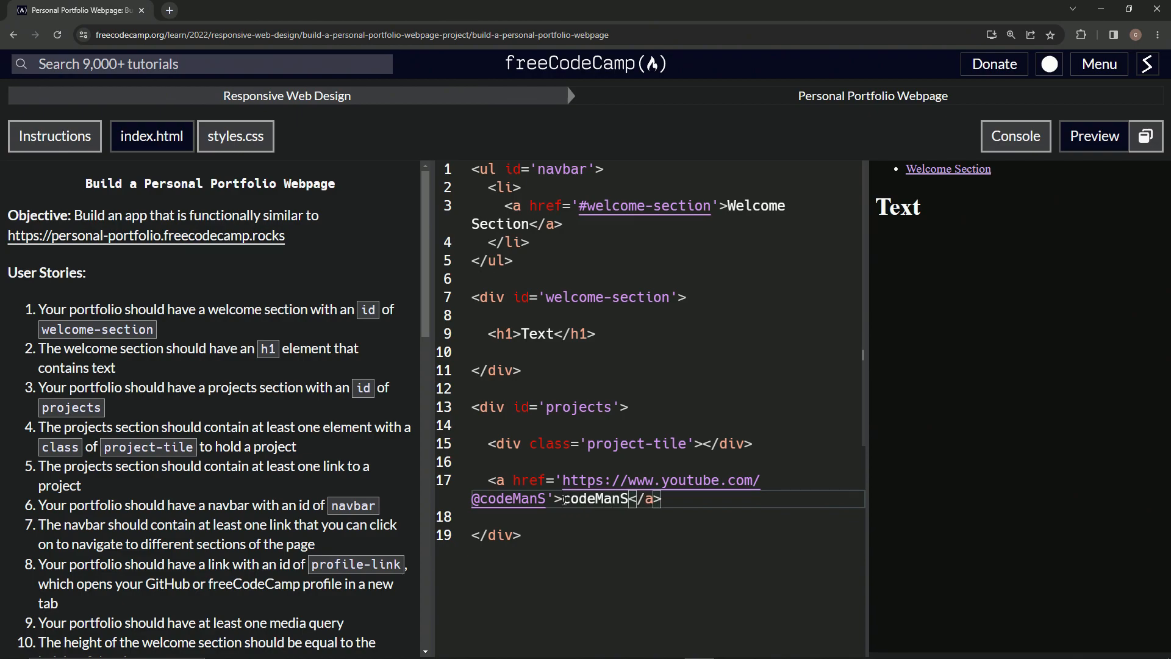
text(YouT)
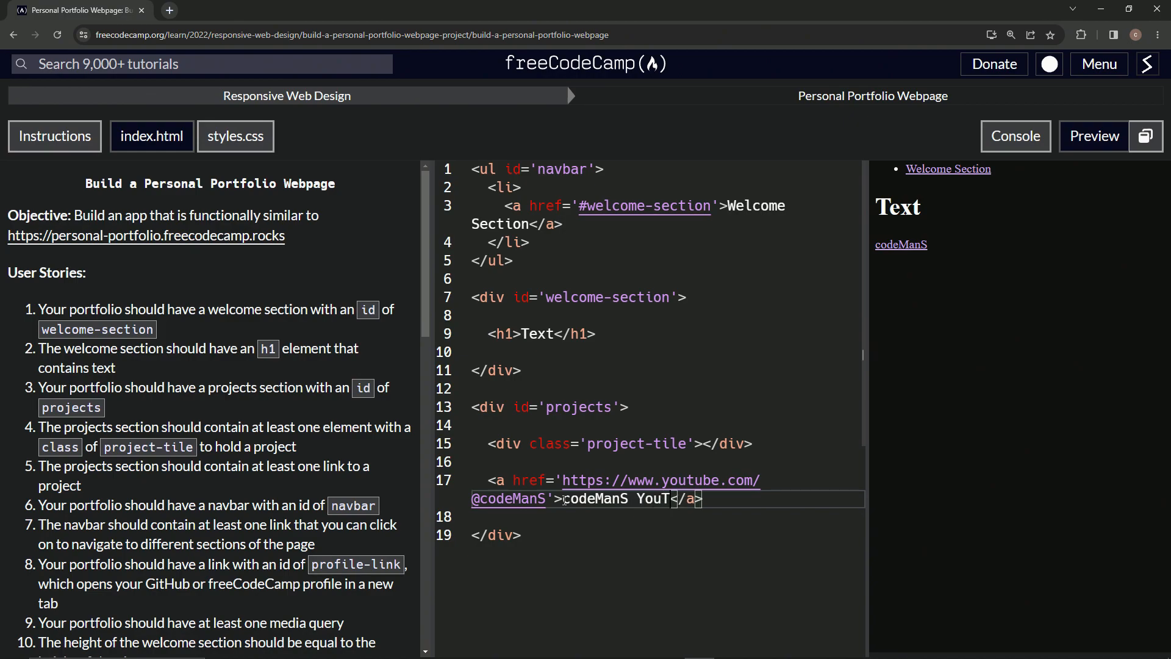
text(ube)
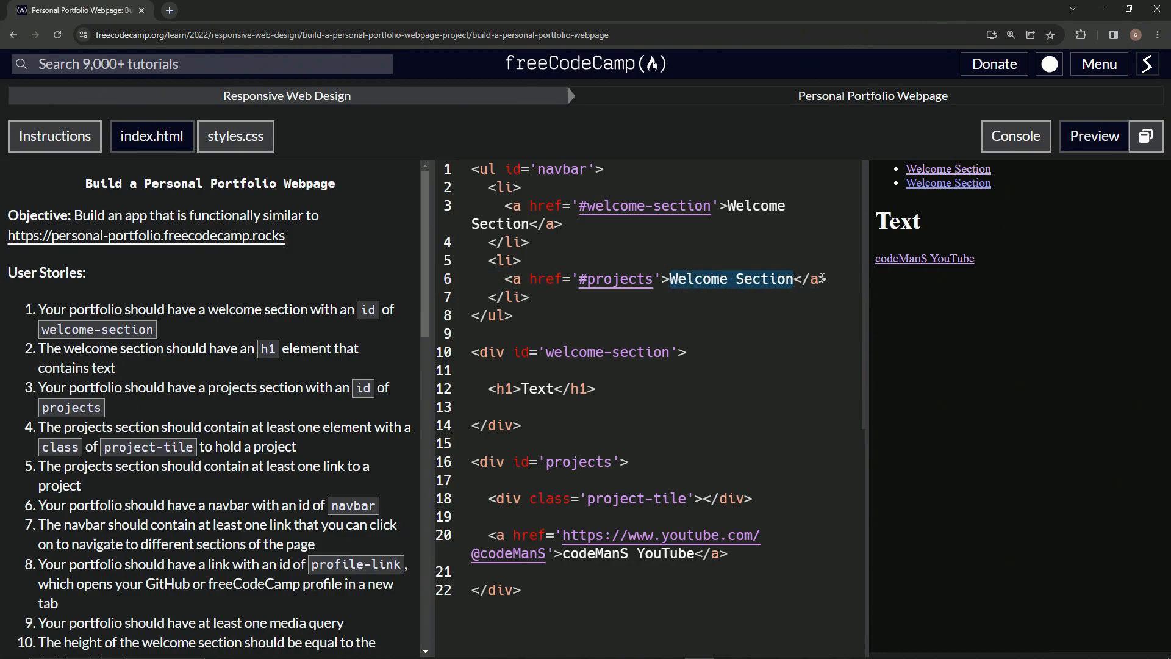
Step: Relabel the second navbar link, pointing to #projects, as 'Projects'
text(Project)
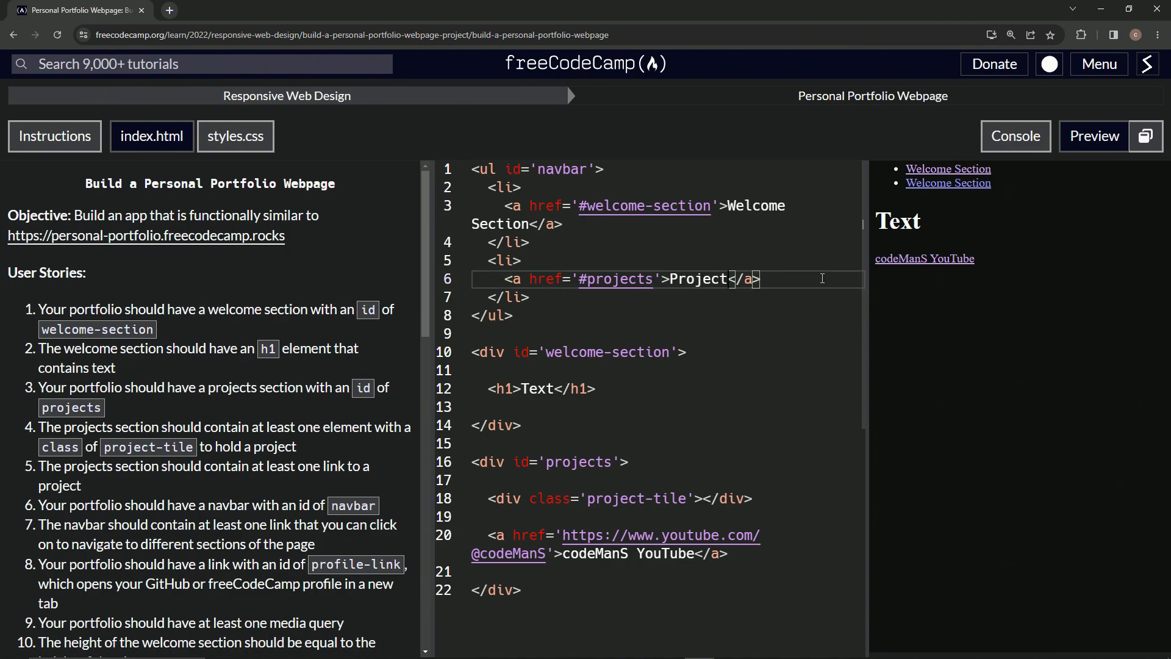
text(s)
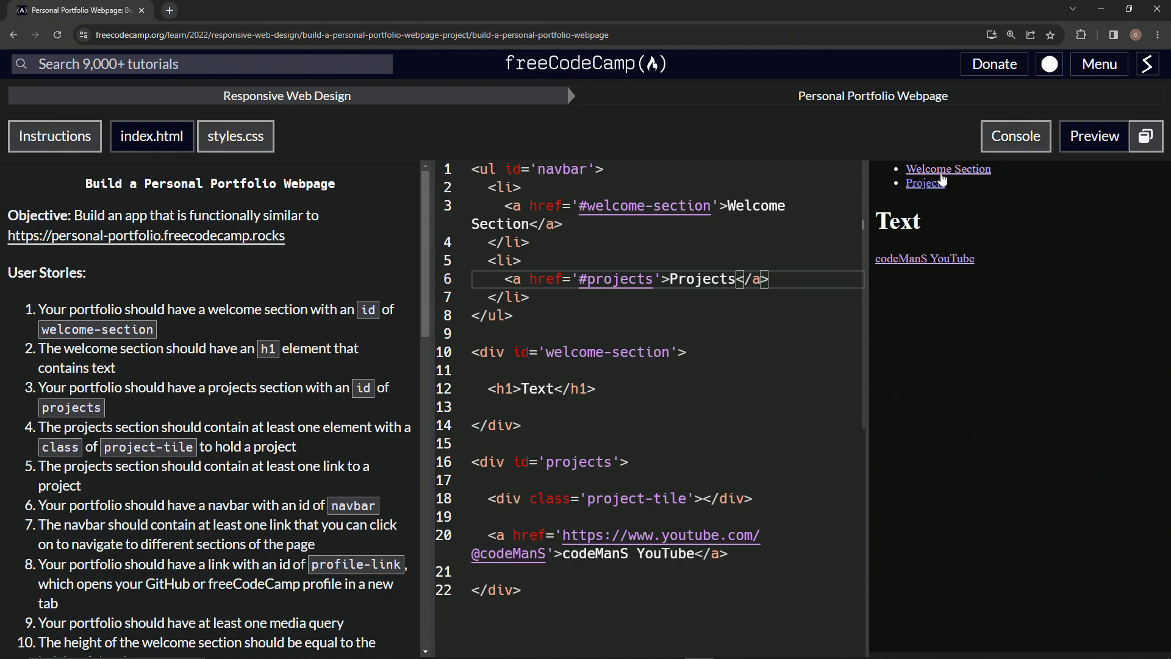
mouse_move(926, 182)
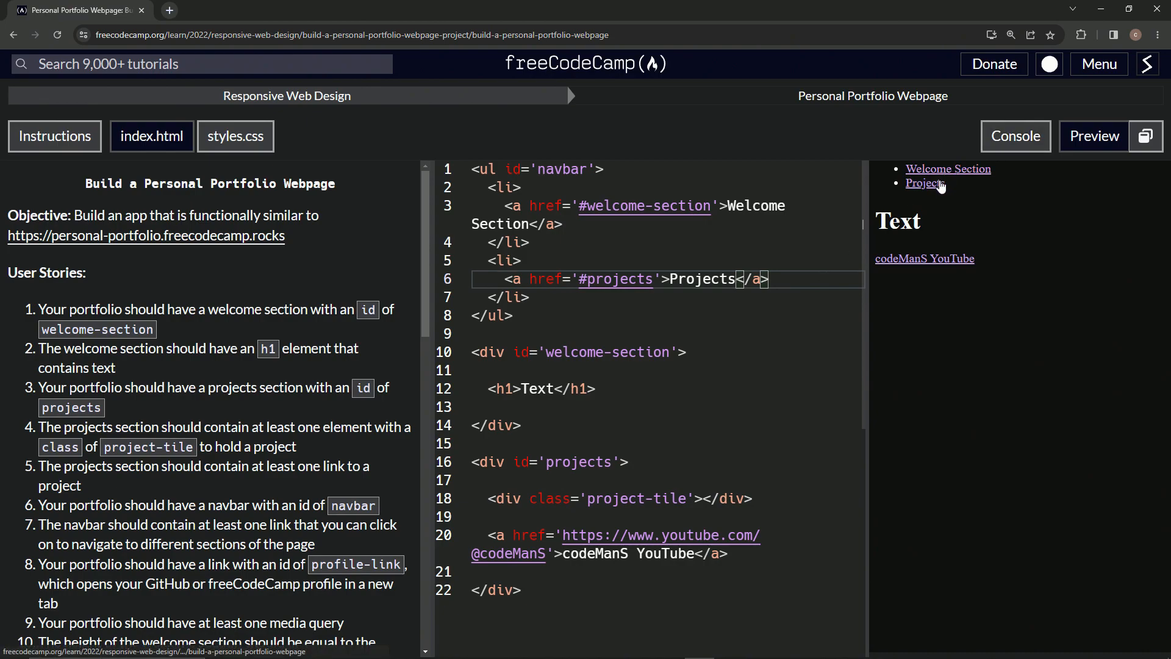
mouse_move(981, 433)
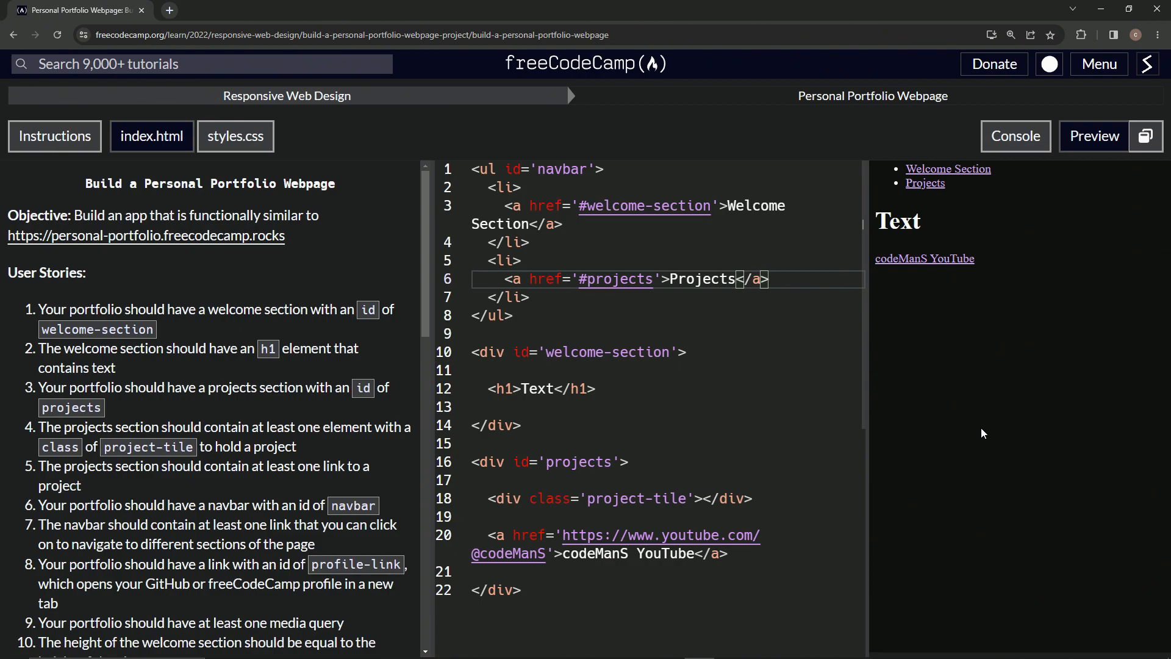
mouse_move(835, 166)
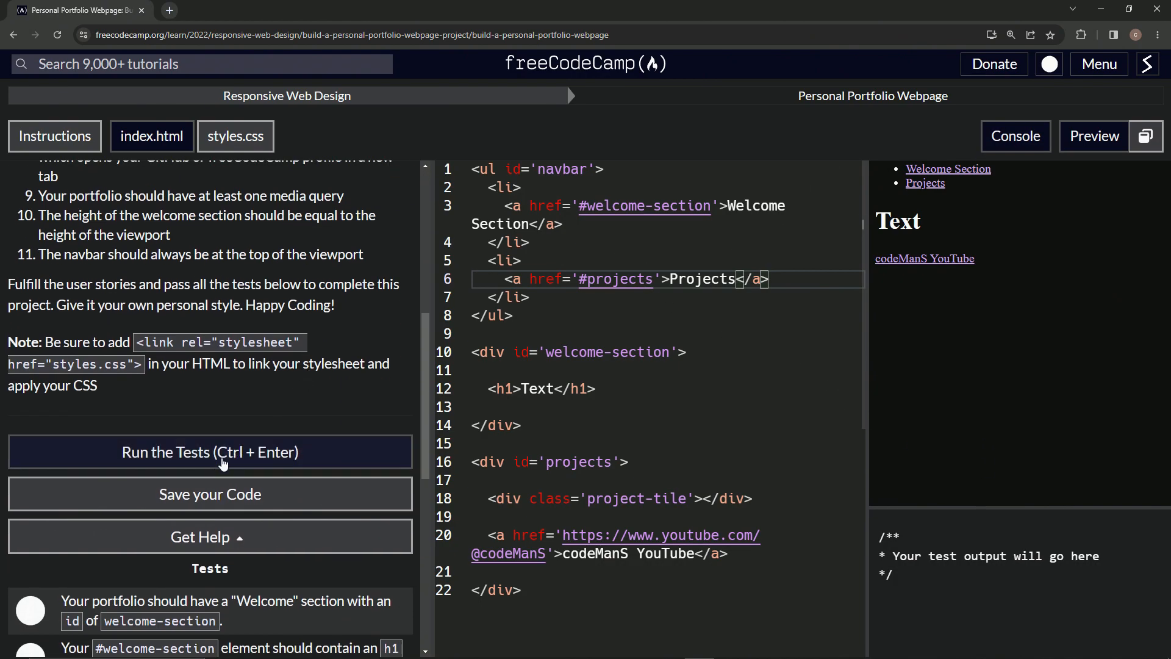
Step: Run the project tests and scroll the output to review remaining failures
click(210, 452)
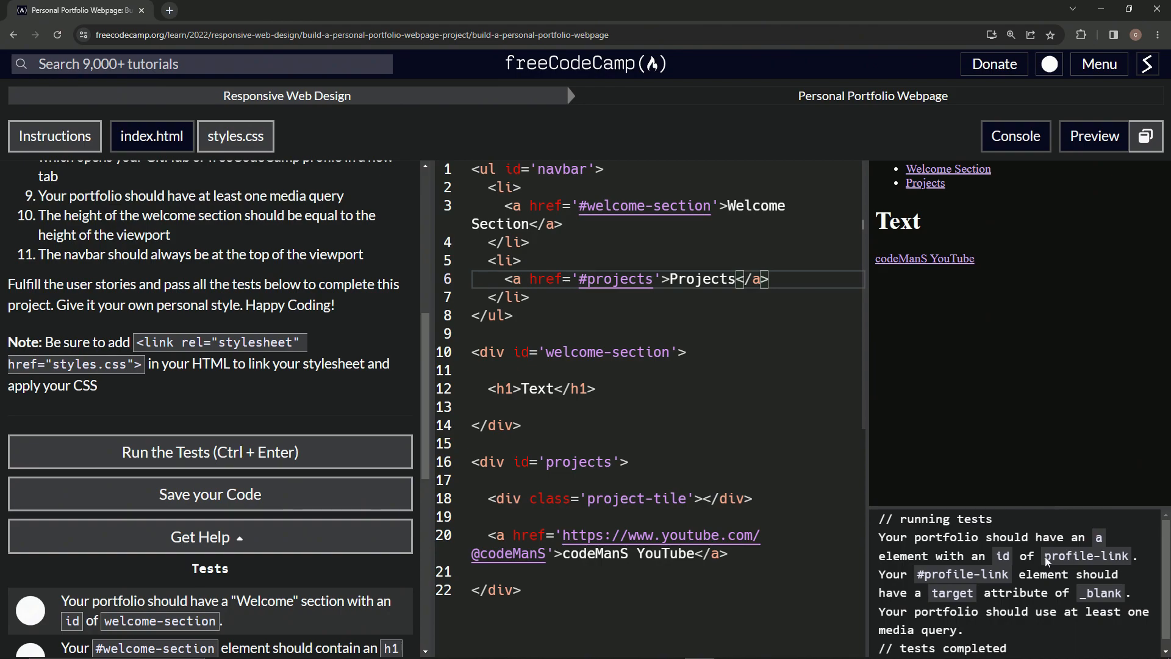
mouse_move(918, 579)
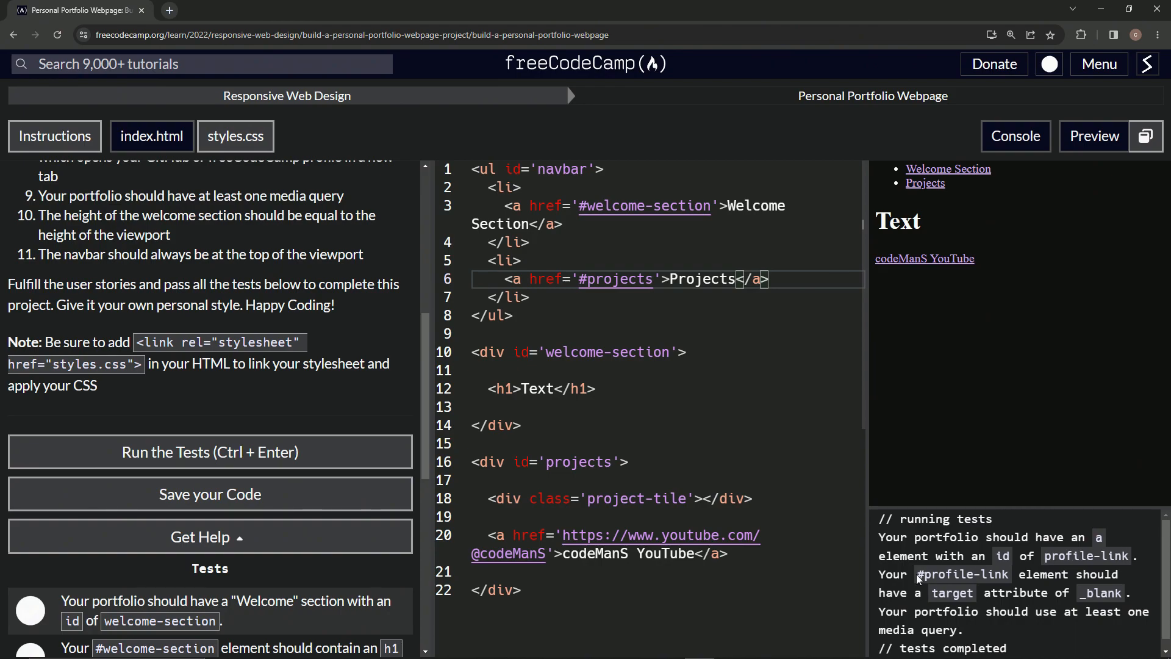
scroll(up, 3)
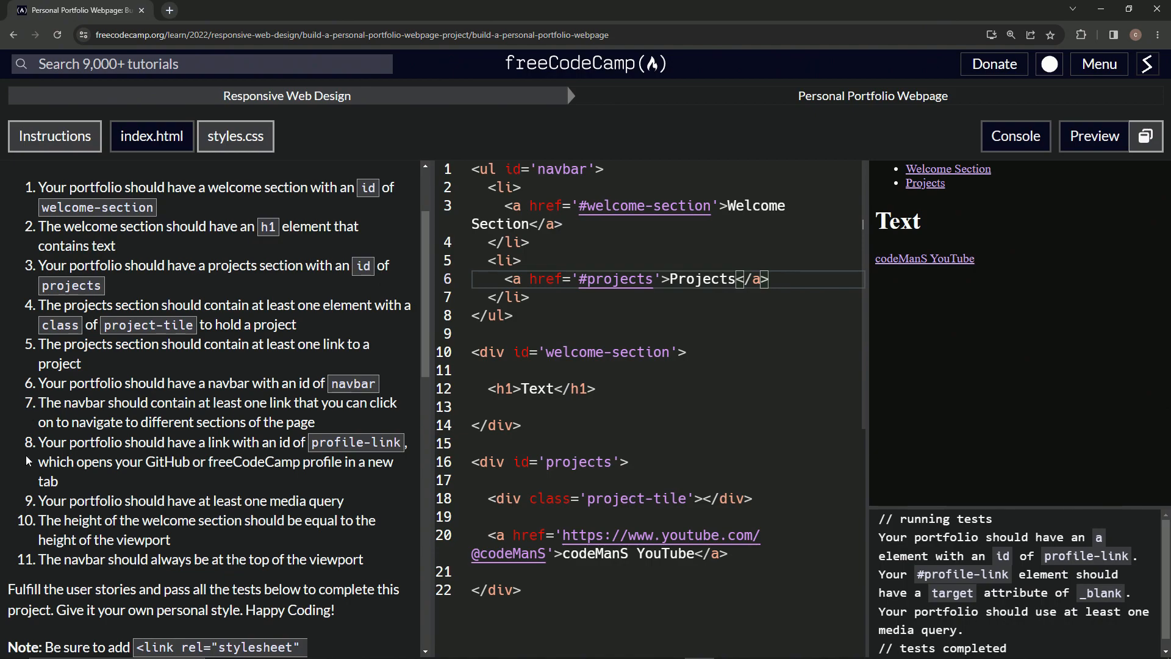
scroll(up, 3)
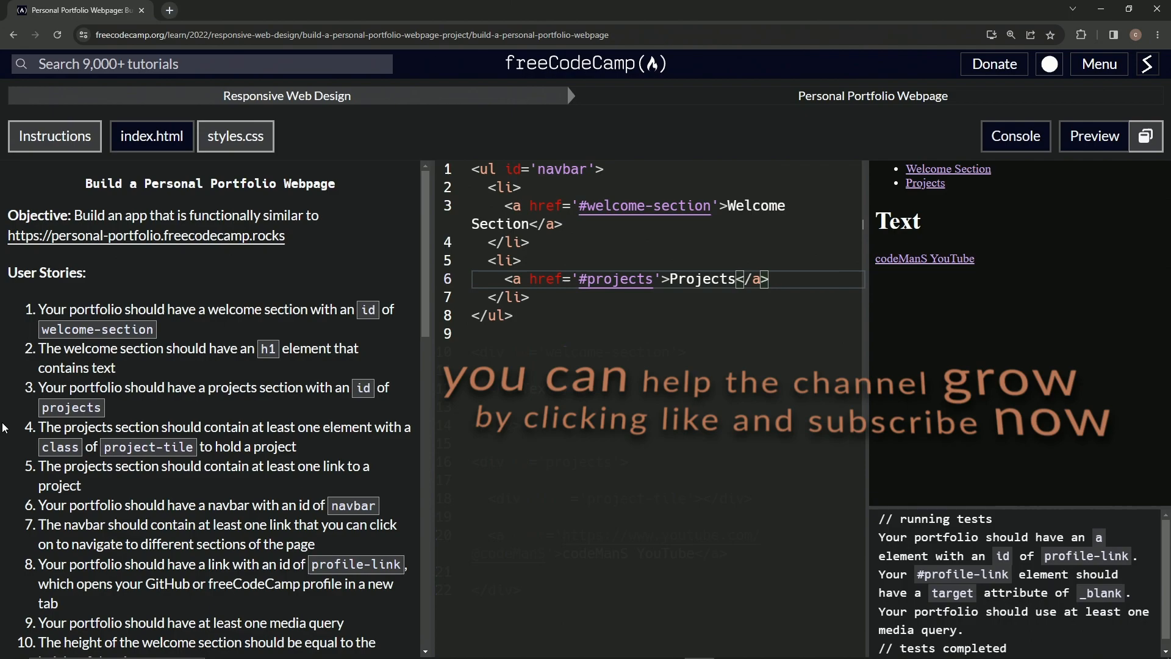
mouse_move(386, 195)
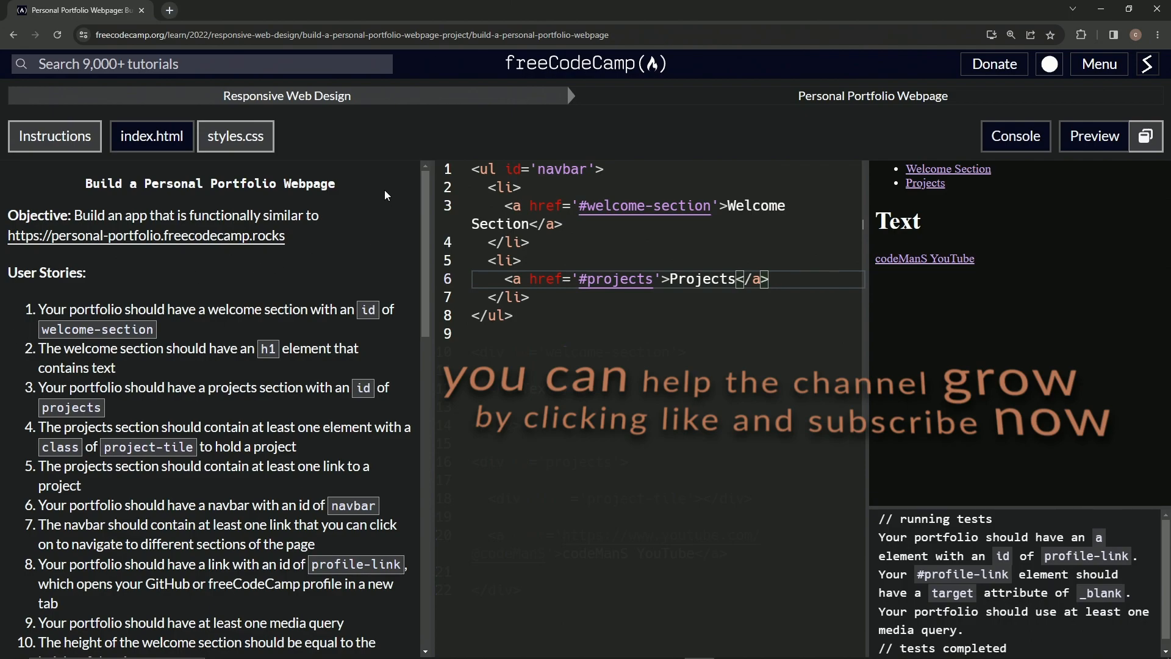